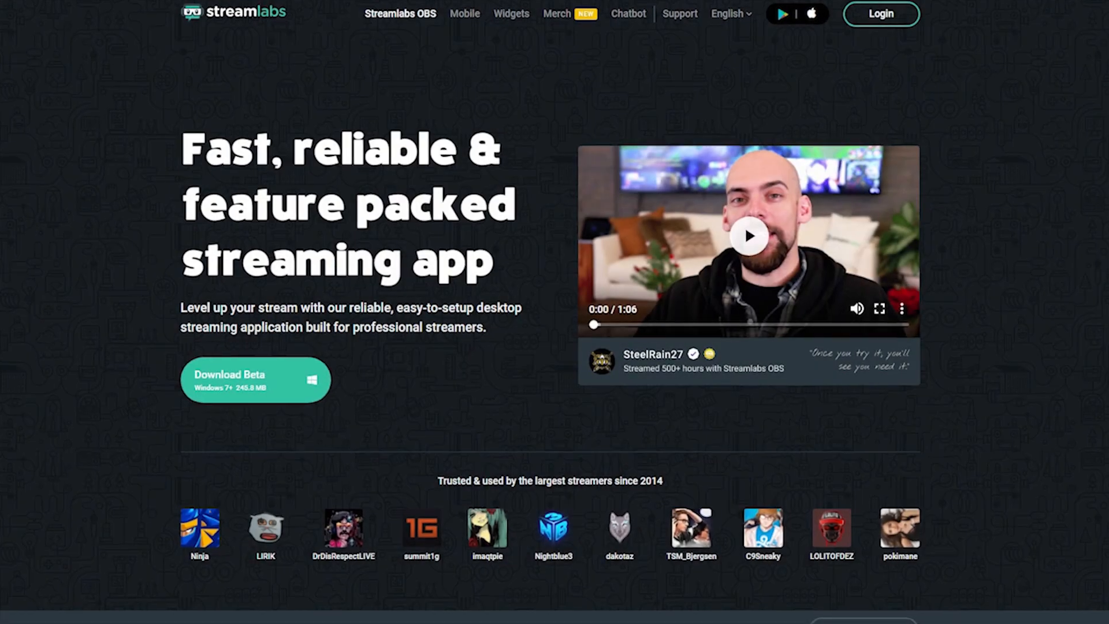
# Download the Streamlabs OBS beta from streamlabs.com
pyautogui.scroll(-3)
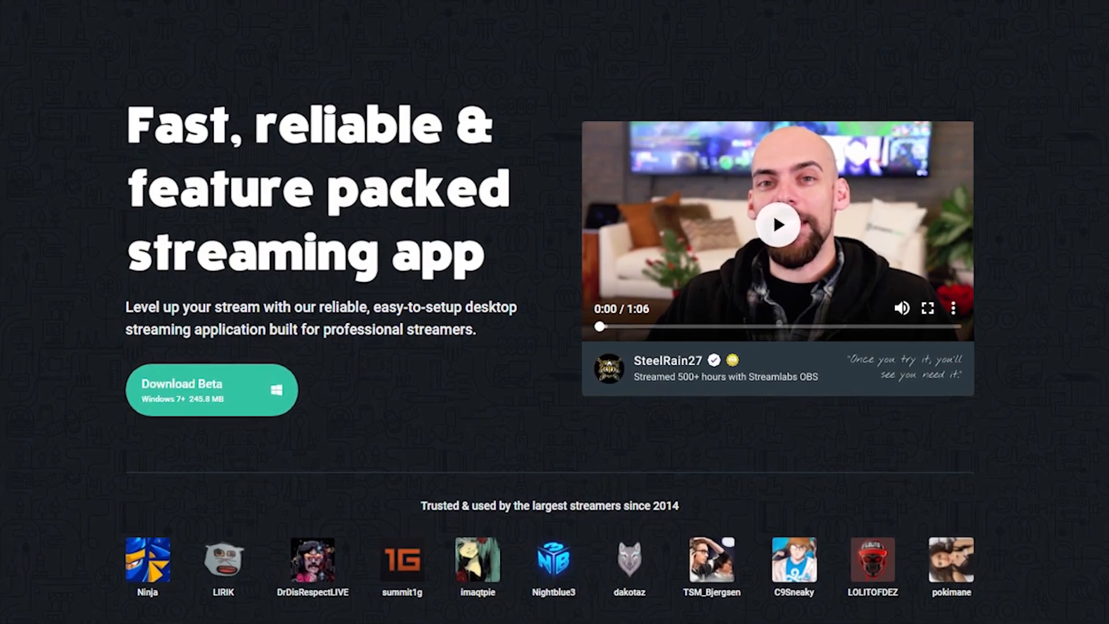
pyautogui.click(210, 389)
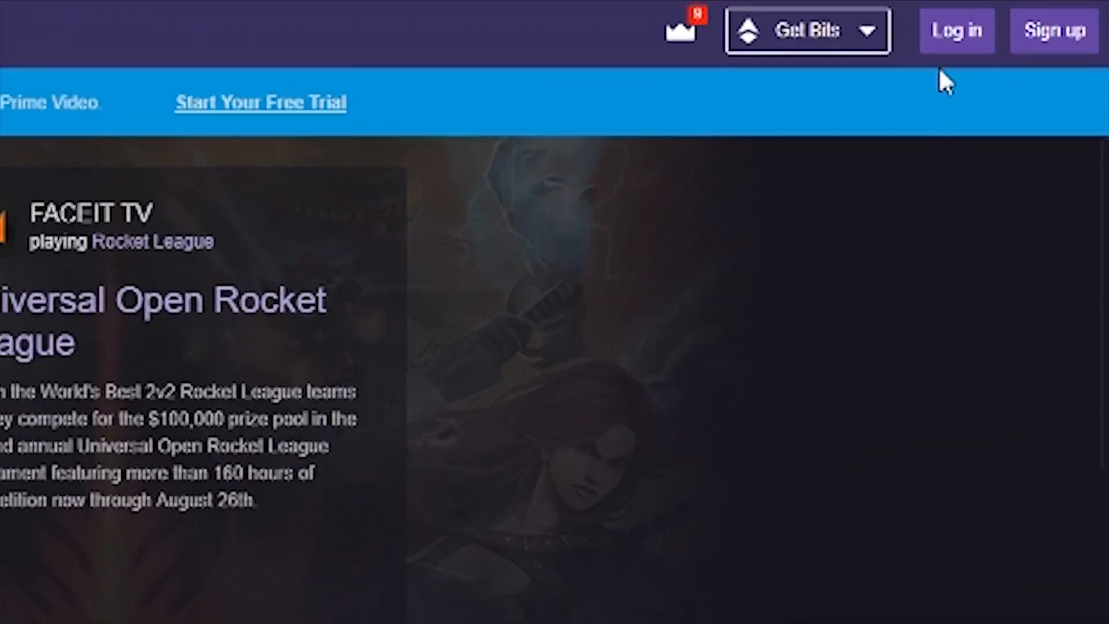
# Start a Twitch sign-up with the username 'thestreamer111'
pyautogui.click(1053, 31)
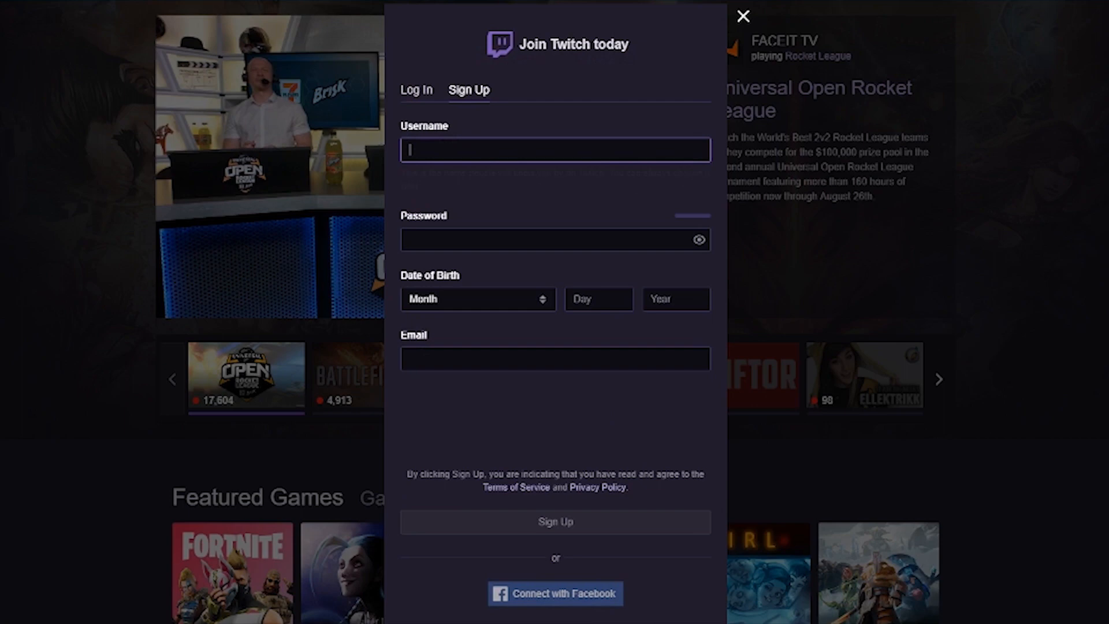
pyautogui.write('thestreamer111')
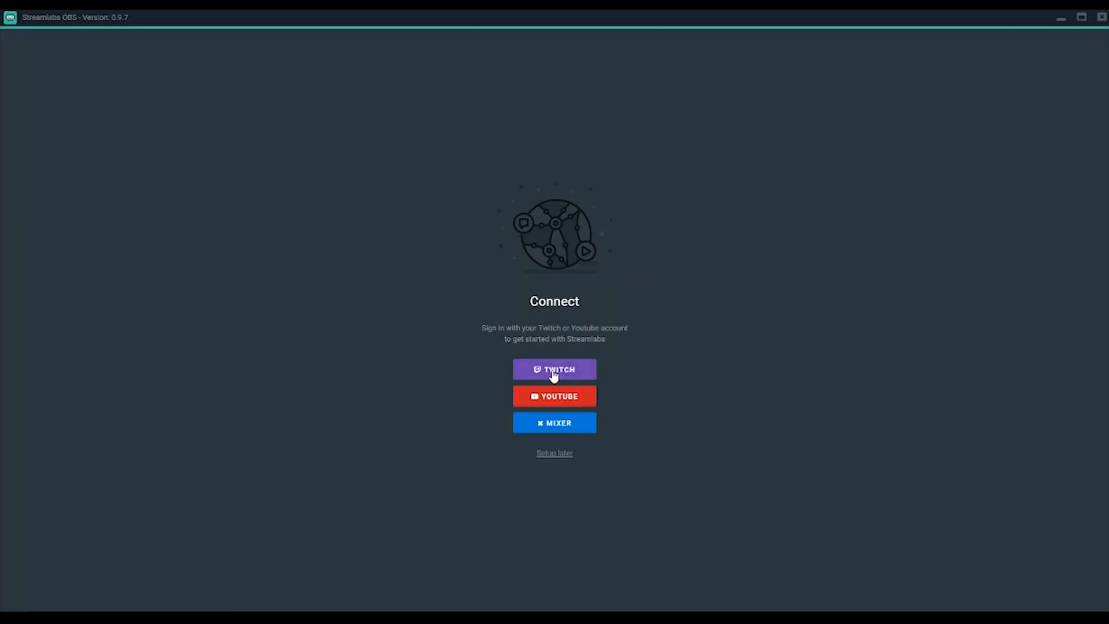
# Log in to Twitch as 'thestreamer11' and authorize Streamlabs OBS access
pyautogui.click(554, 369)
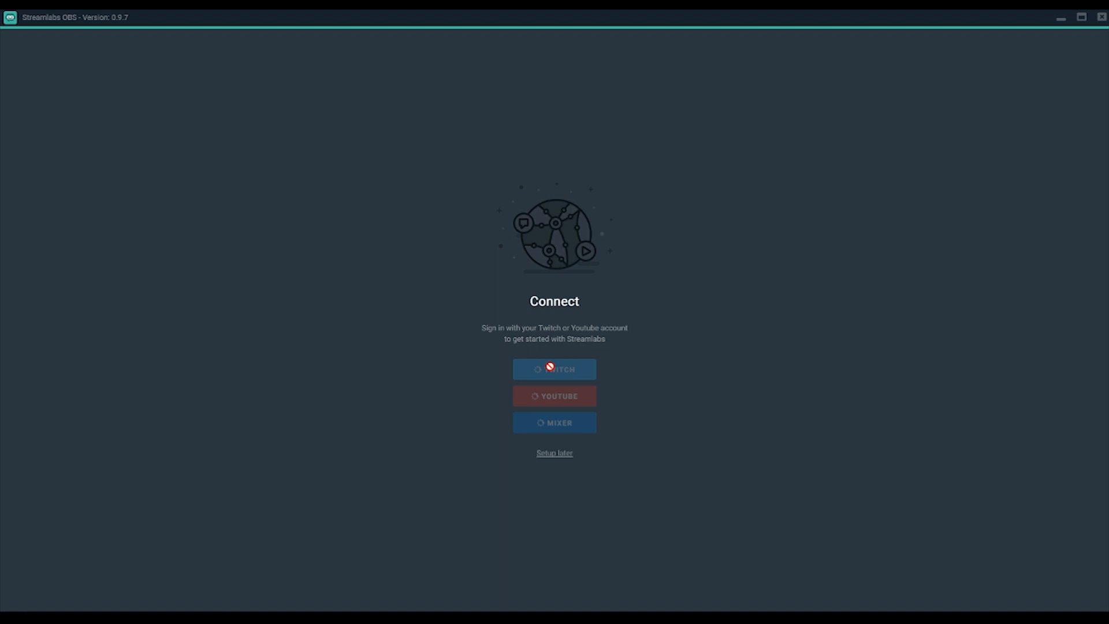
pyautogui.click(554, 368)
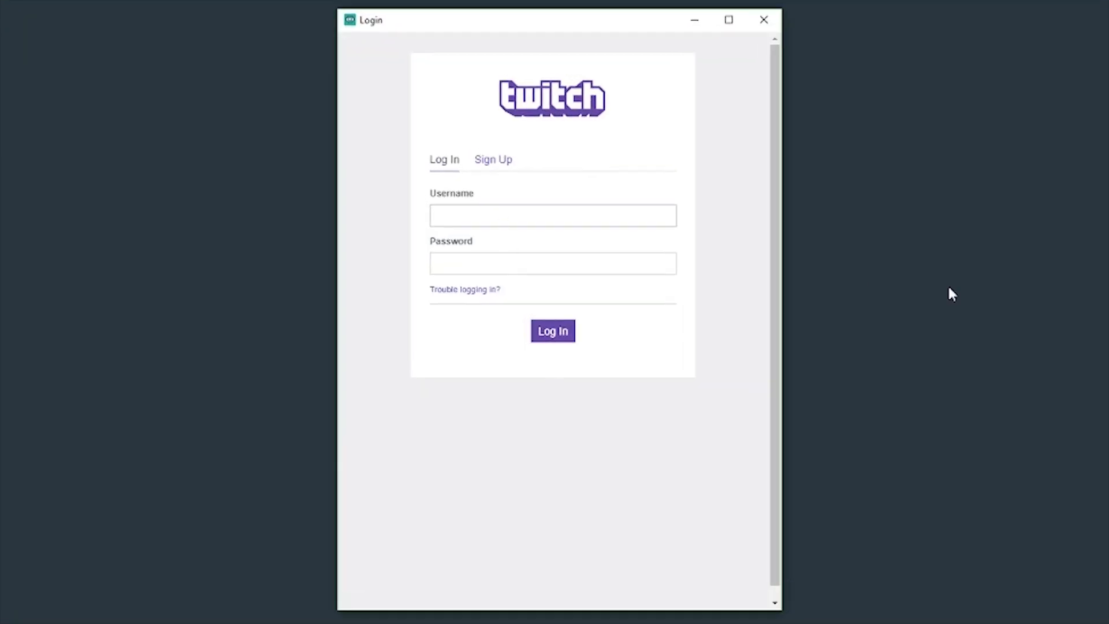
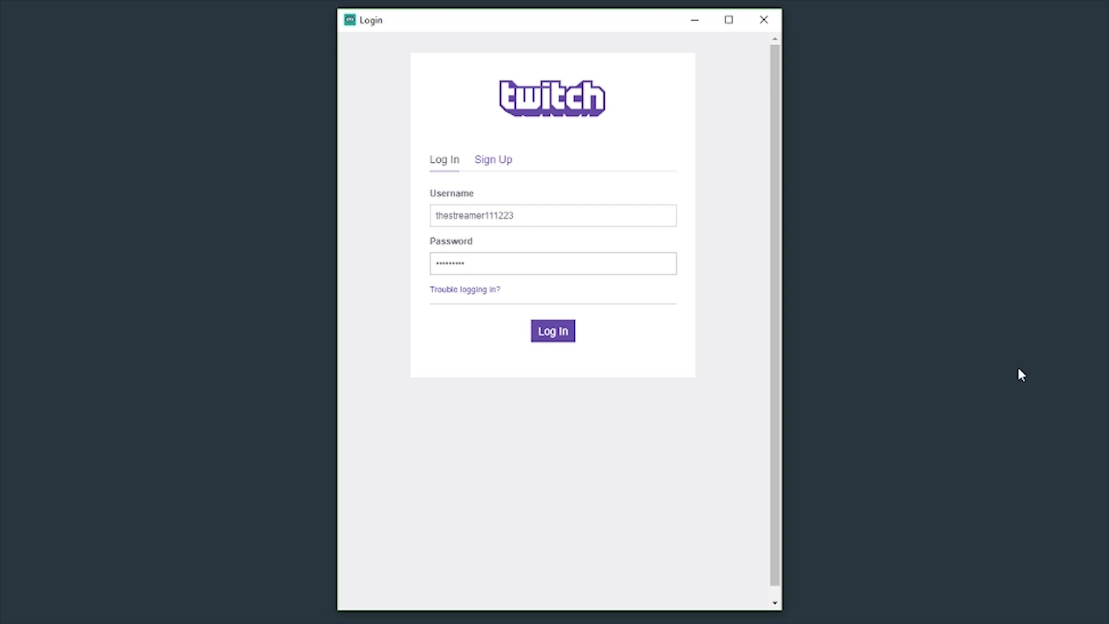
pyautogui.click(552, 331)
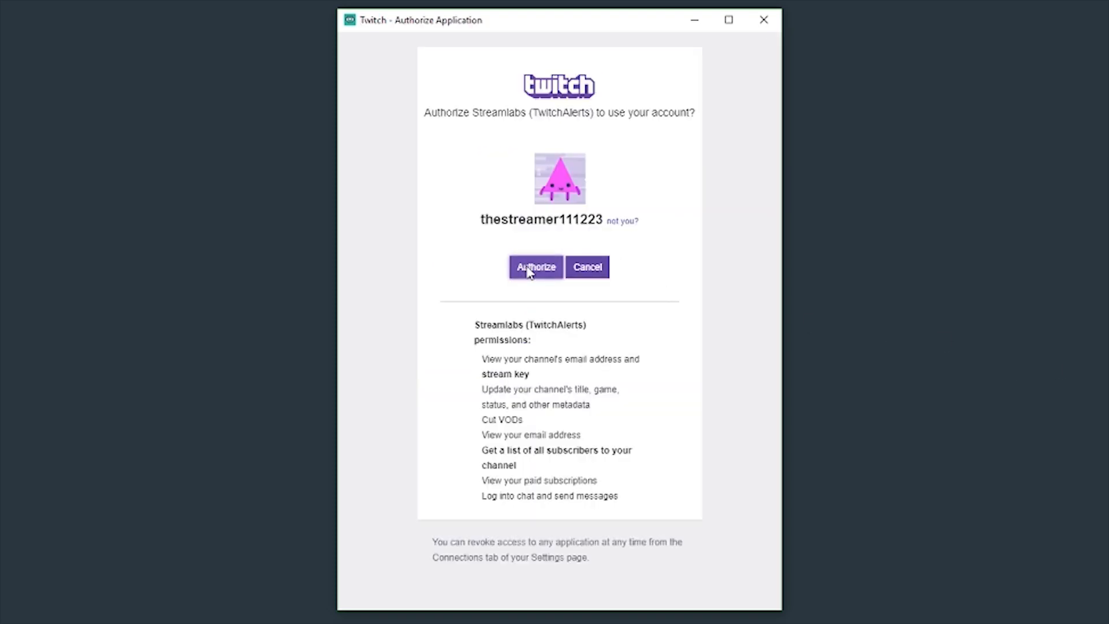
pyautogui.click(536, 267)
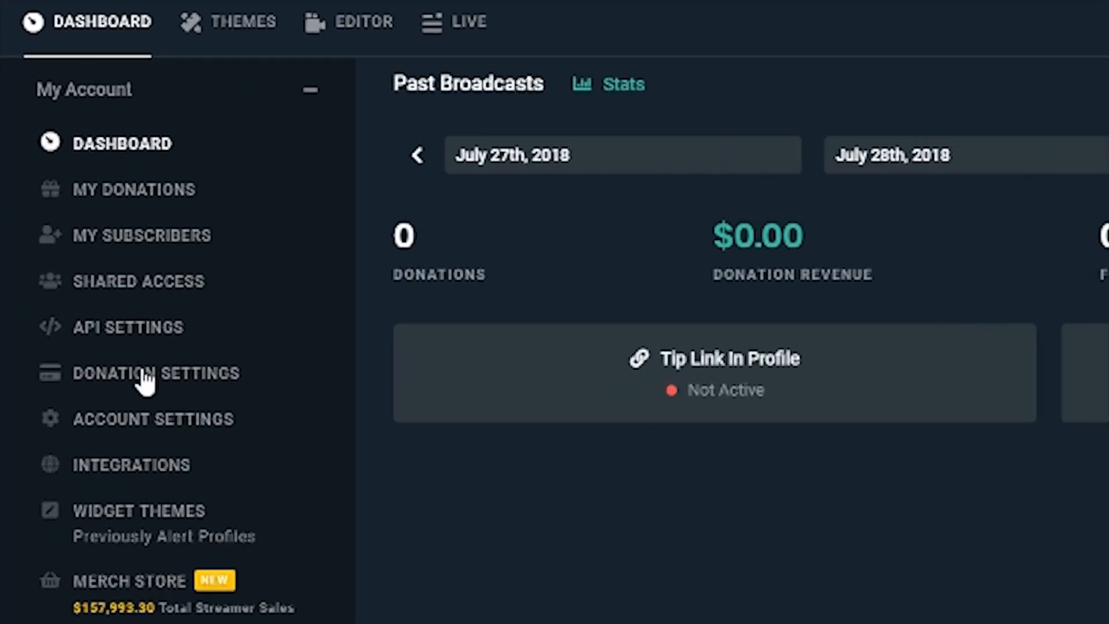
# Submit a PayPal email in Donation Settings to enable PayPal donations
pyautogui.click(155, 372)
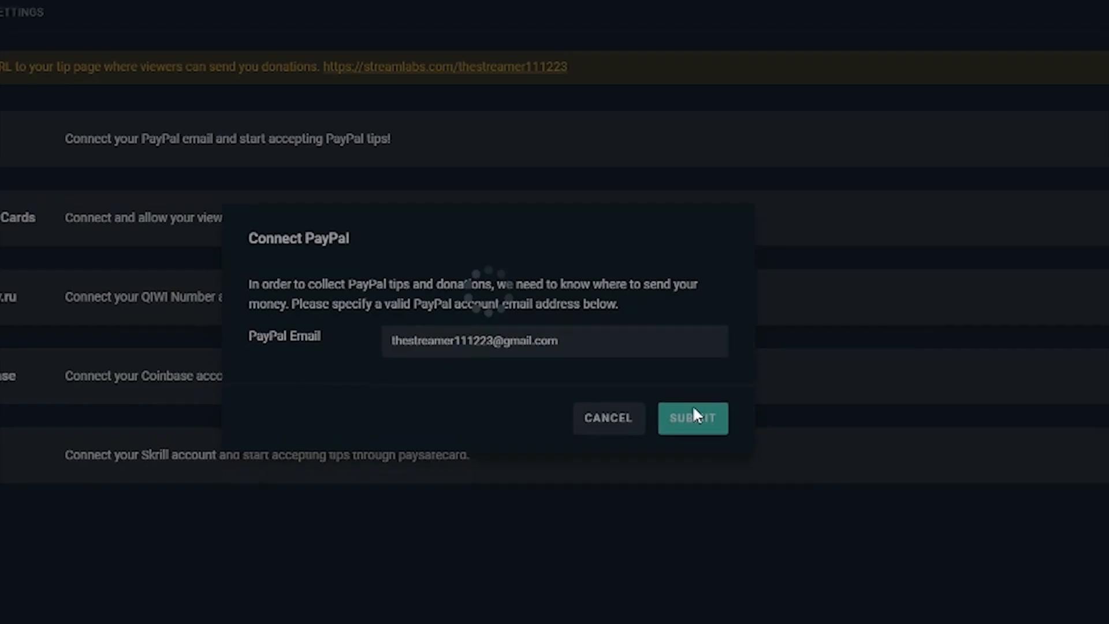
pyautogui.click(693, 418)
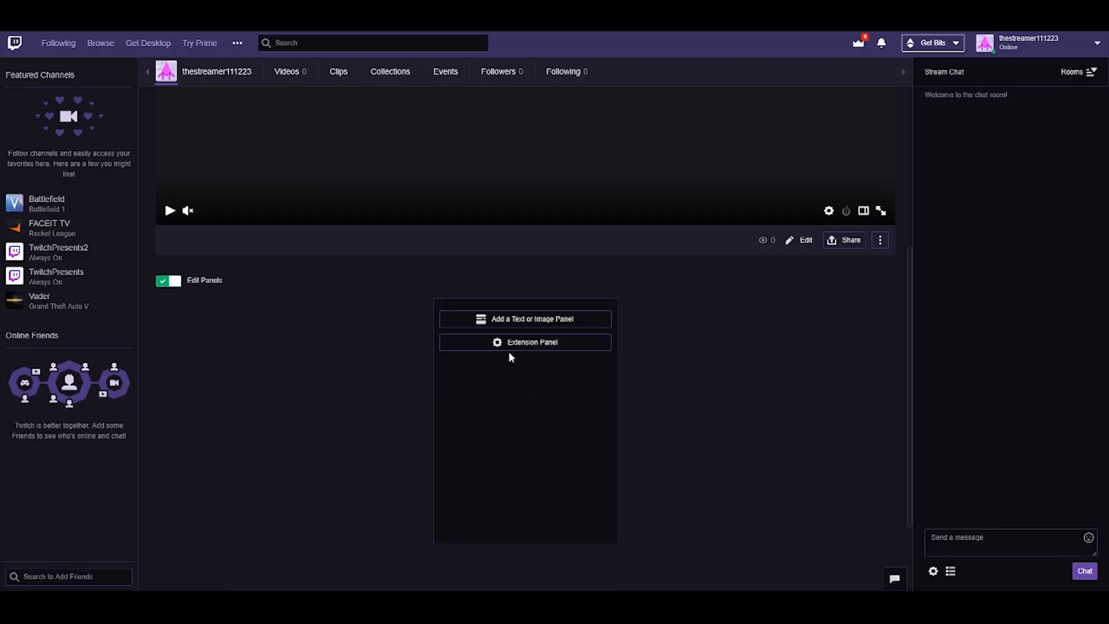
# Review the Twitch channel's editable panels before returning to donation settings
pyautogui.click(525, 318)
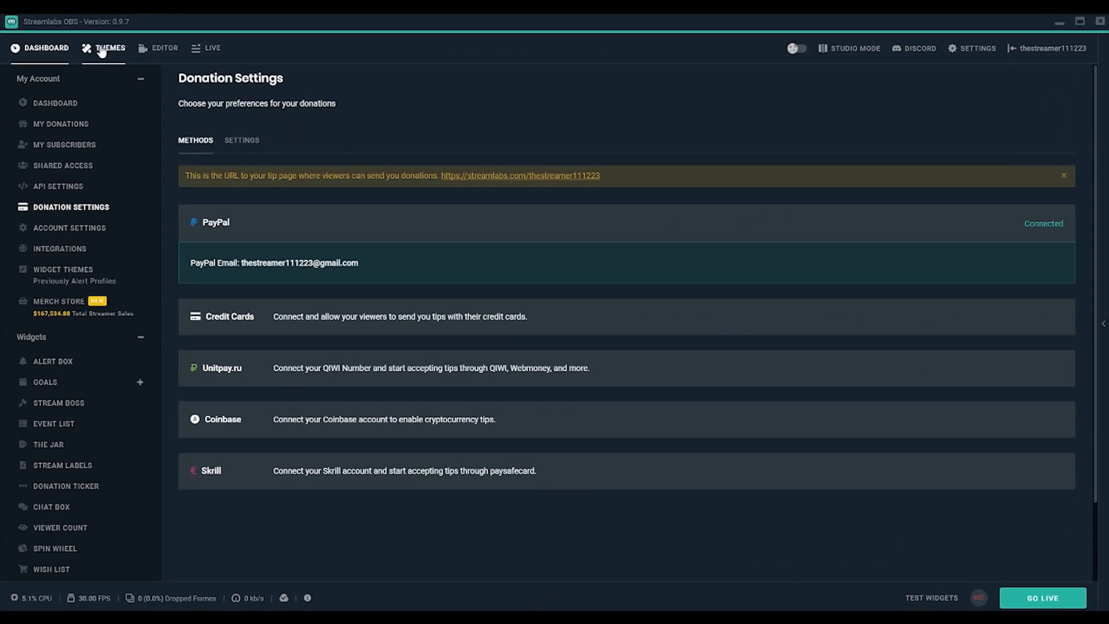
# Install the First Light overlay from Themes and preview its BRB scene
pyautogui.click(110, 48)
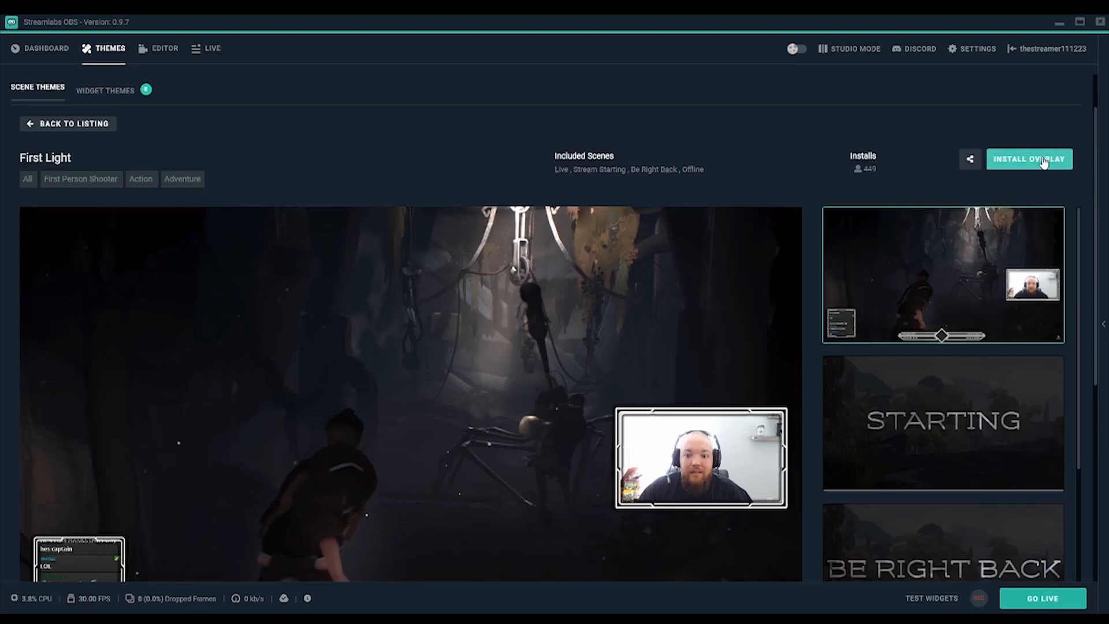
pyautogui.click(1029, 158)
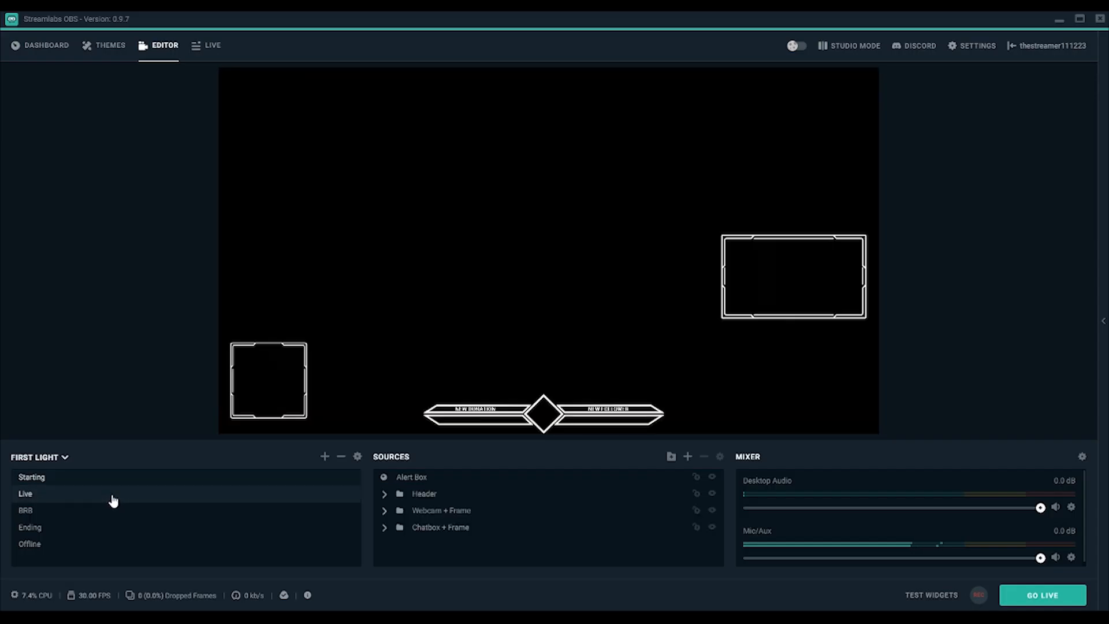
pyautogui.click(26, 510)
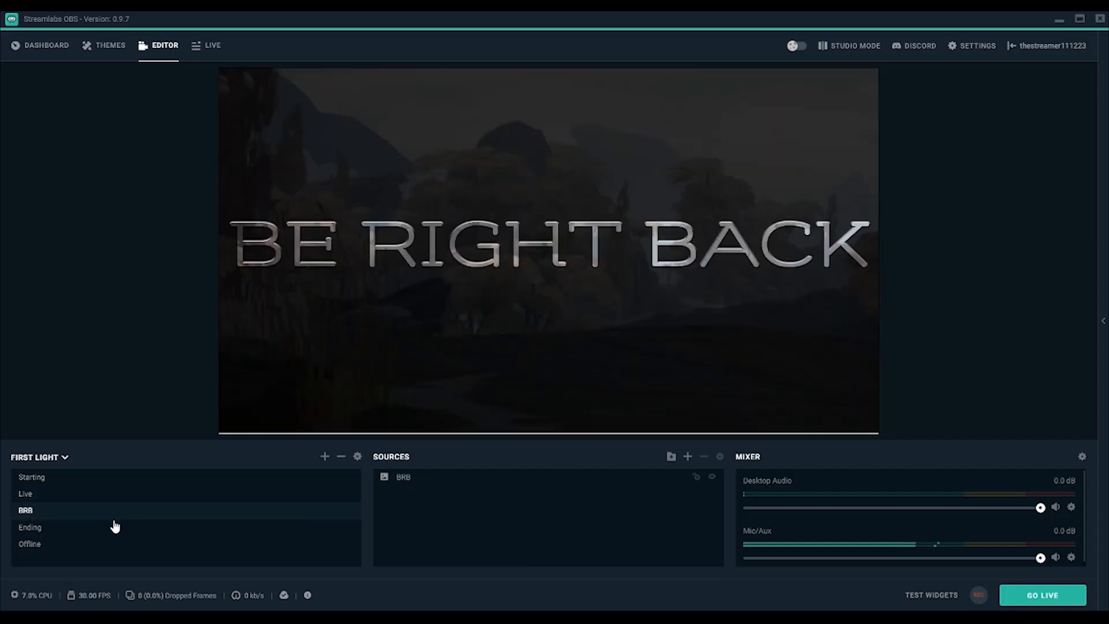